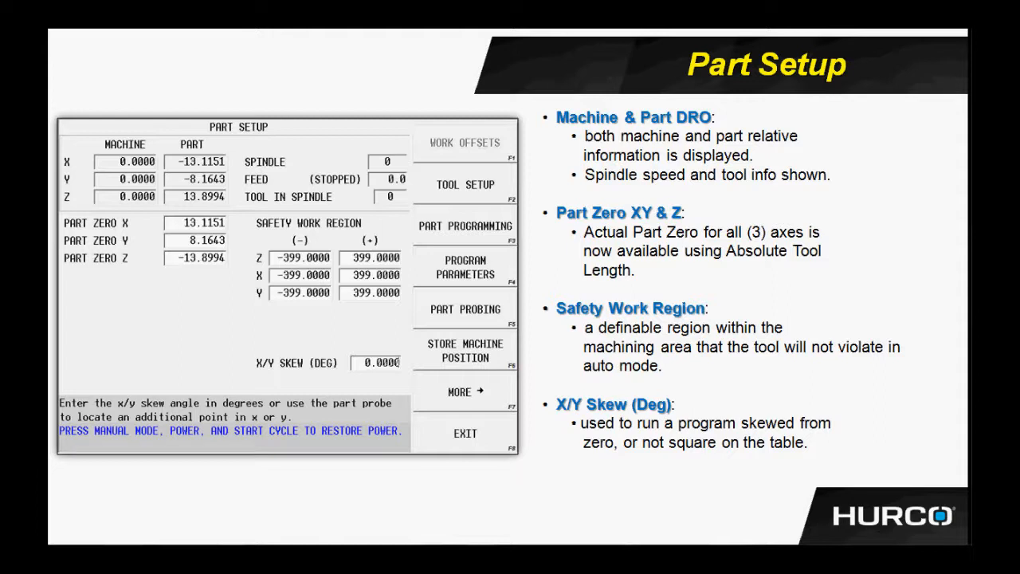
# Advance through the Enter Stock Geometry slide to the Tool Setup tool-data slide.
pyautogui.click(465, 391)
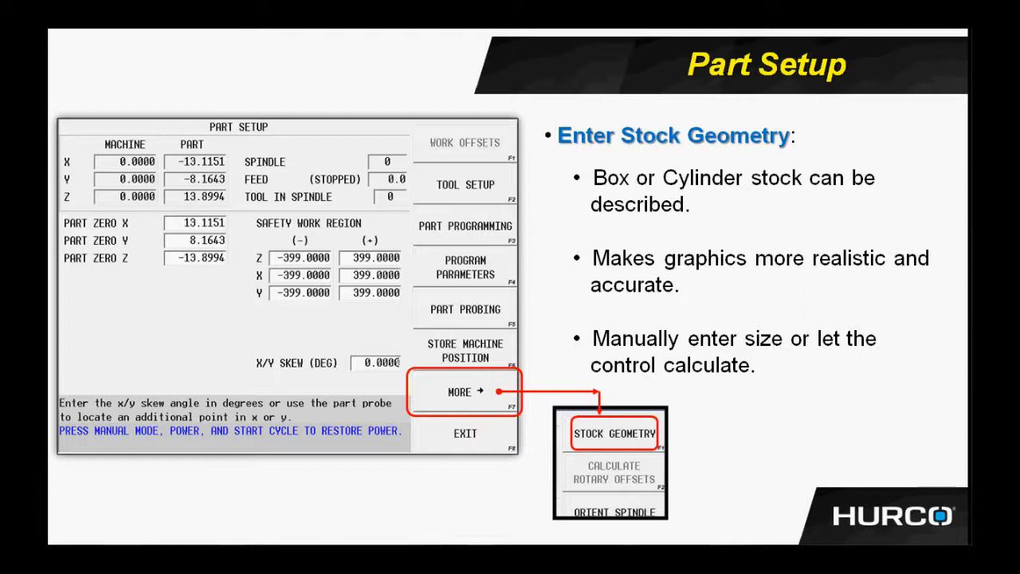
pyautogui.click(613, 434)
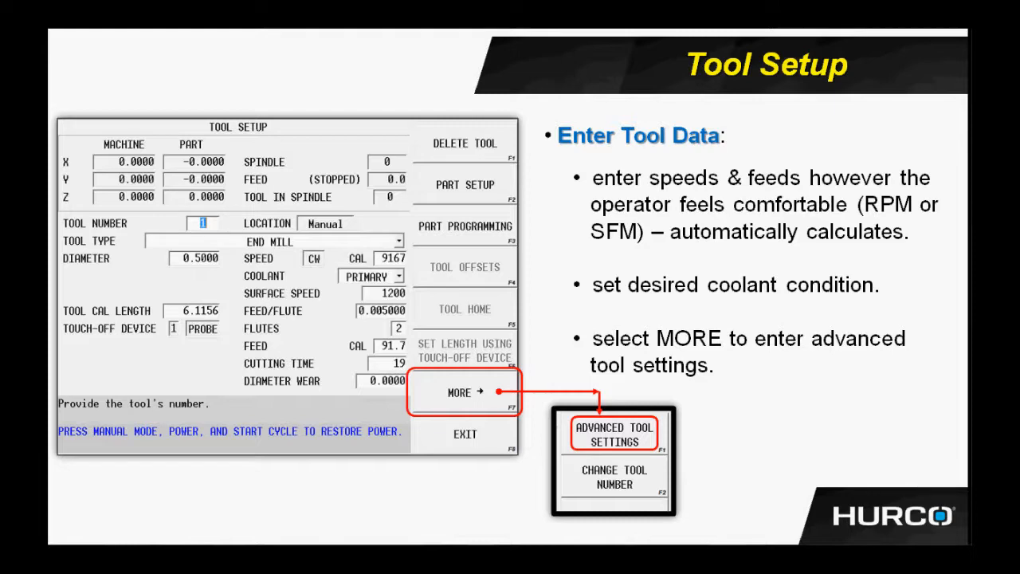
# Advance to the Advanced Tool Data slide covering the tool type setup screen.
pyautogui.click(614, 437)
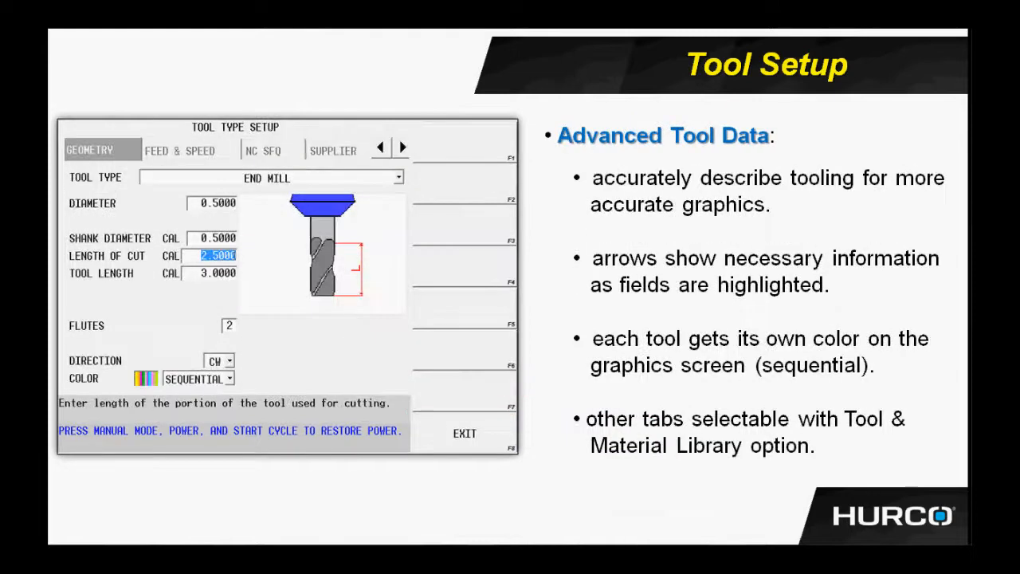